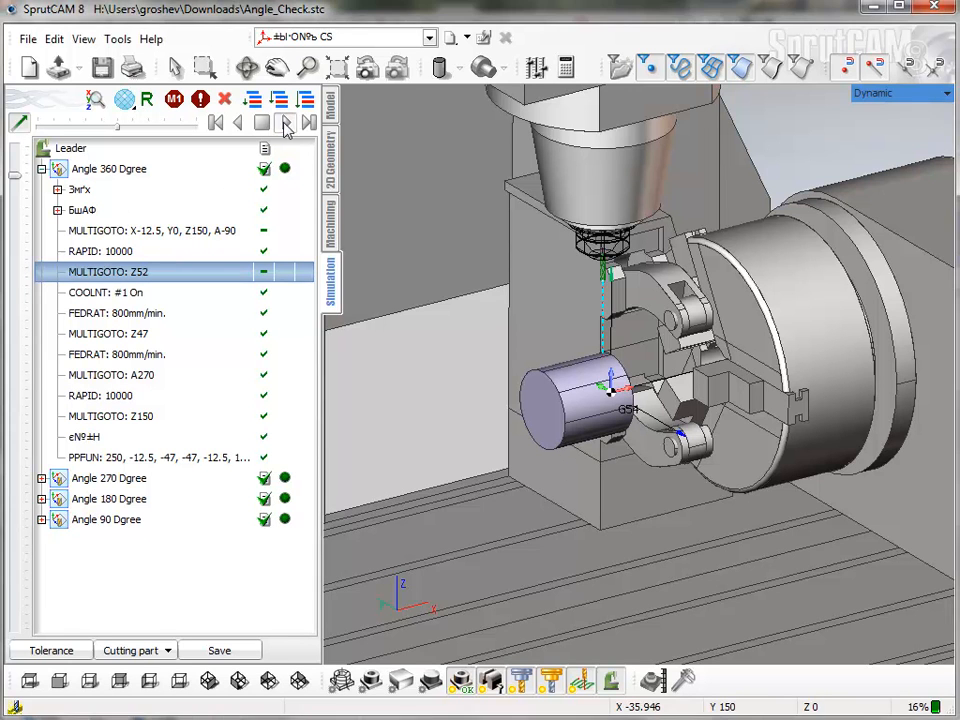
Step: Step the simulation through the MULTISGOTO commands of the Angle 360 Dgree operation
{"action": "left_click", "coordinate": [286, 124]}
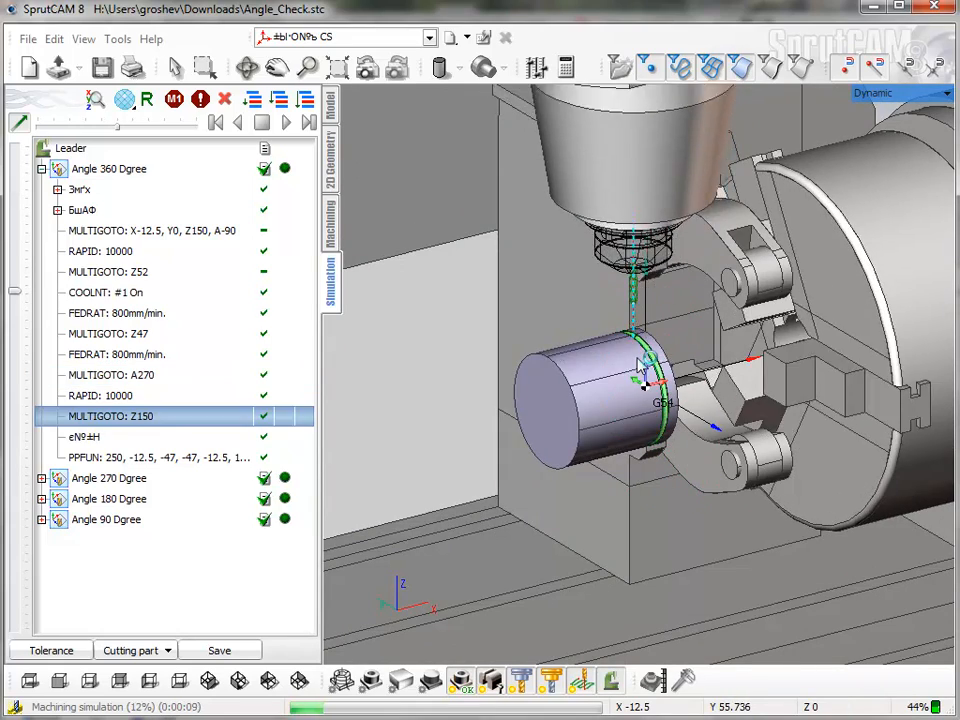
{"action": "left_click", "coordinate": [108, 478]}
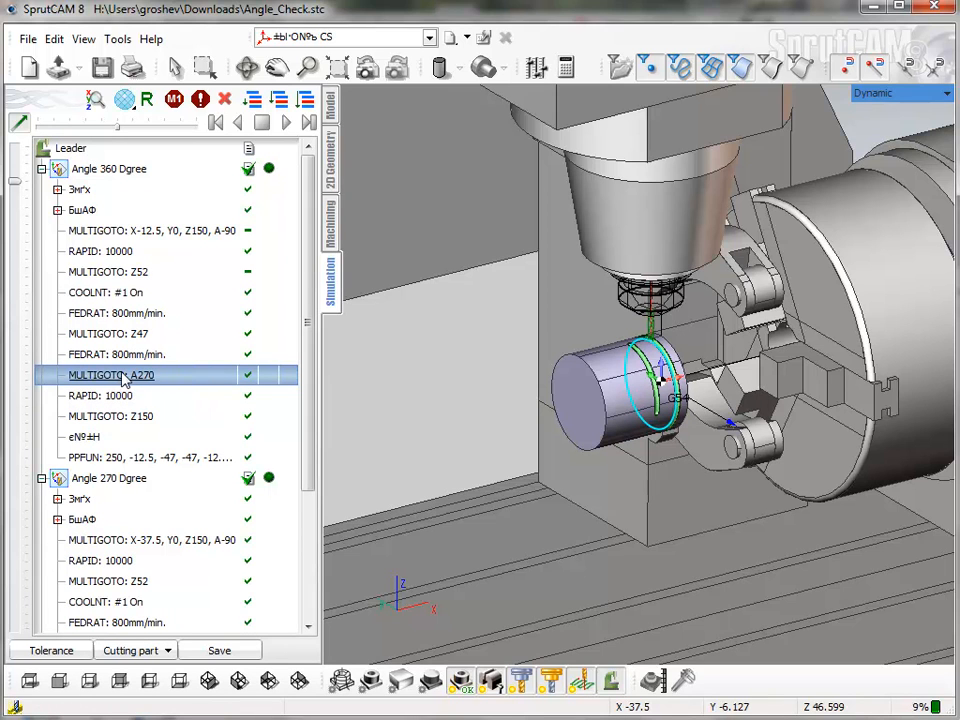
{"action": "mouse_move", "coordinate": [128, 380]}
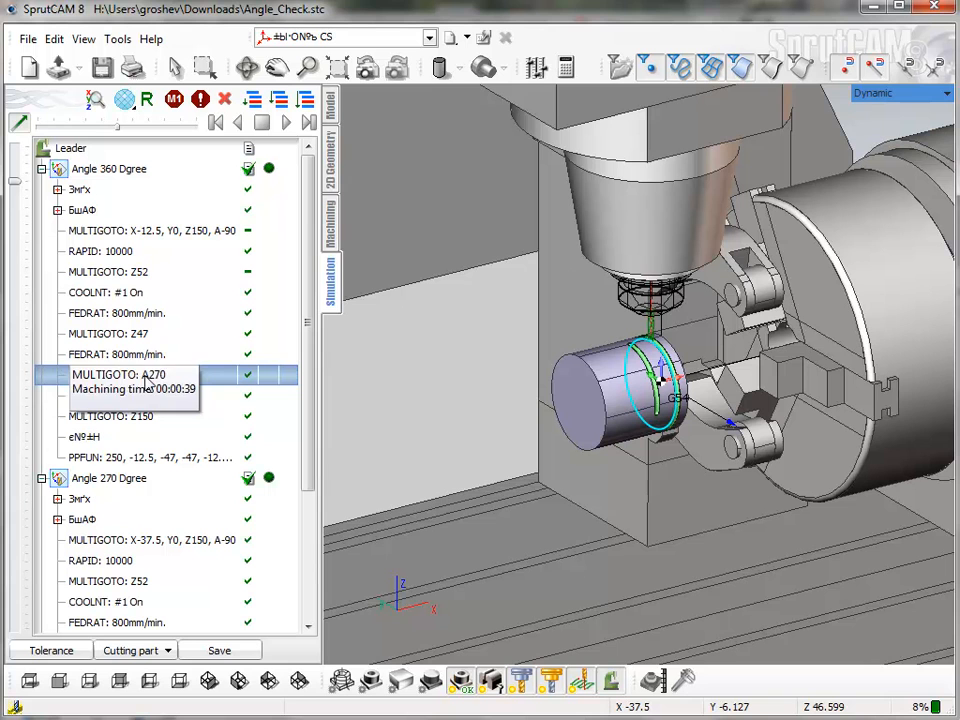
{"action": "mouse_move", "coordinate": [172, 388]}
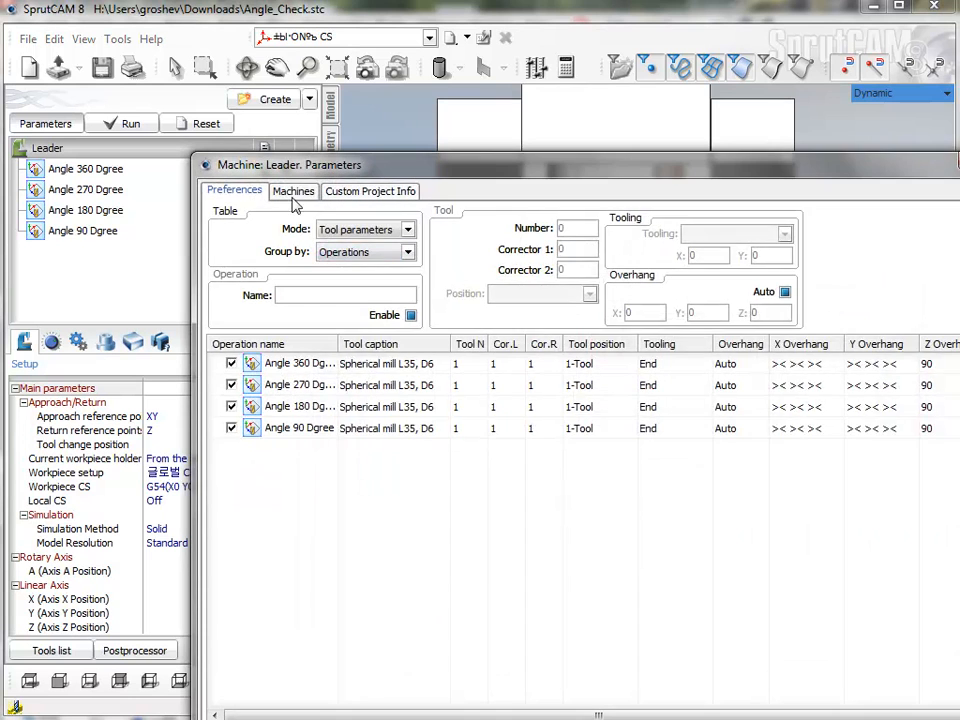
Step: Select the Homag 5-axis machine from the Machines list and accept the default workpiece
{"action": "left_click", "coordinate": [292, 192]}
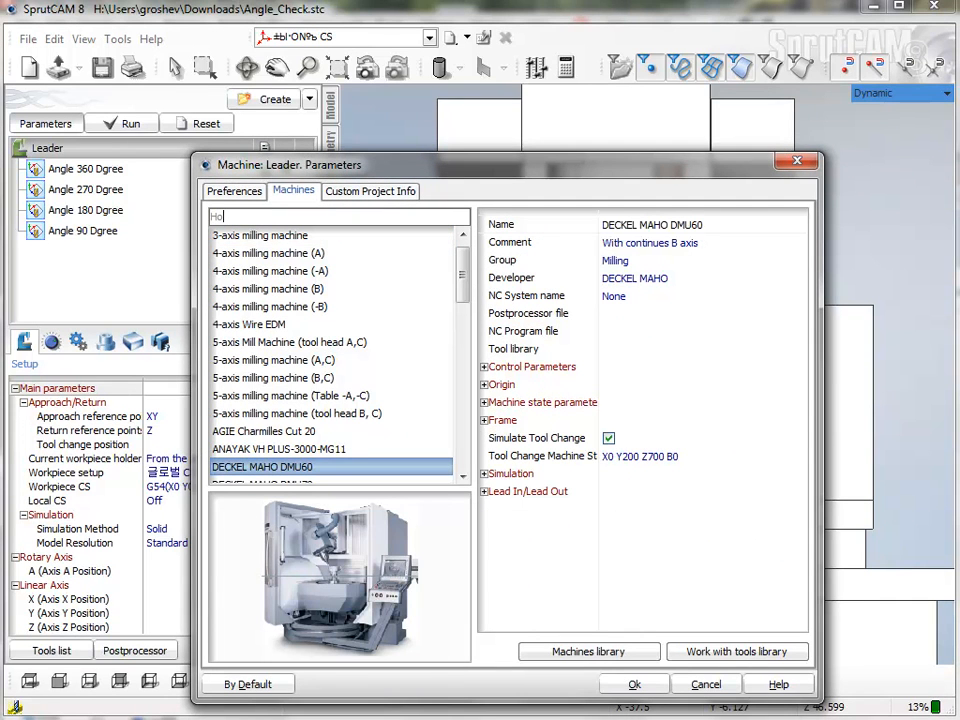
{"action": "type", "text": "Homag"}
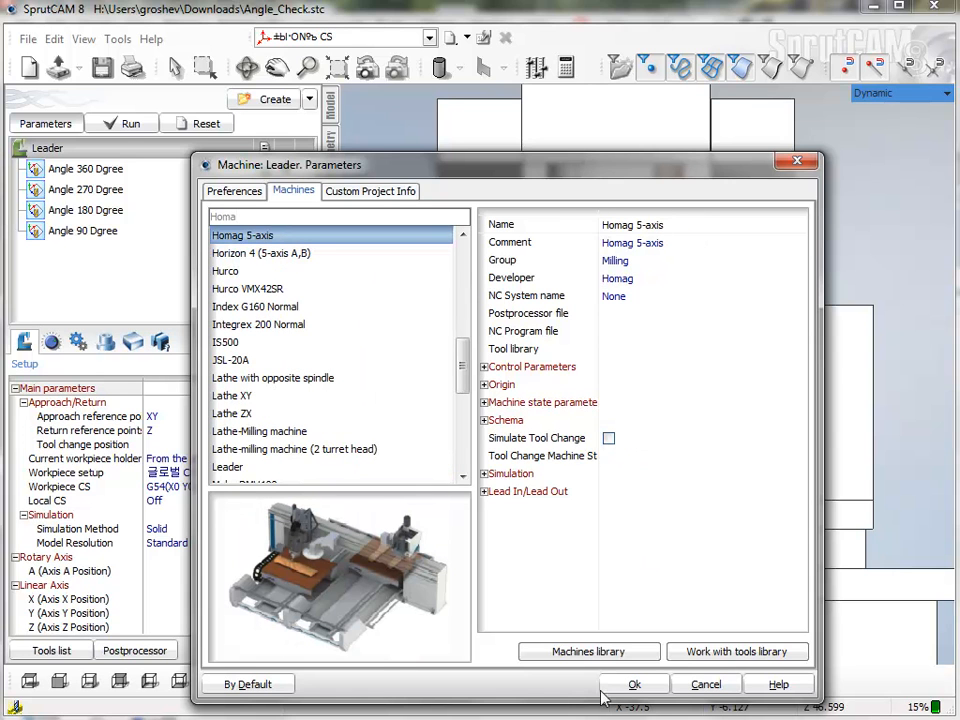
{"action": "left_click", "coordinate": [636, 684]}
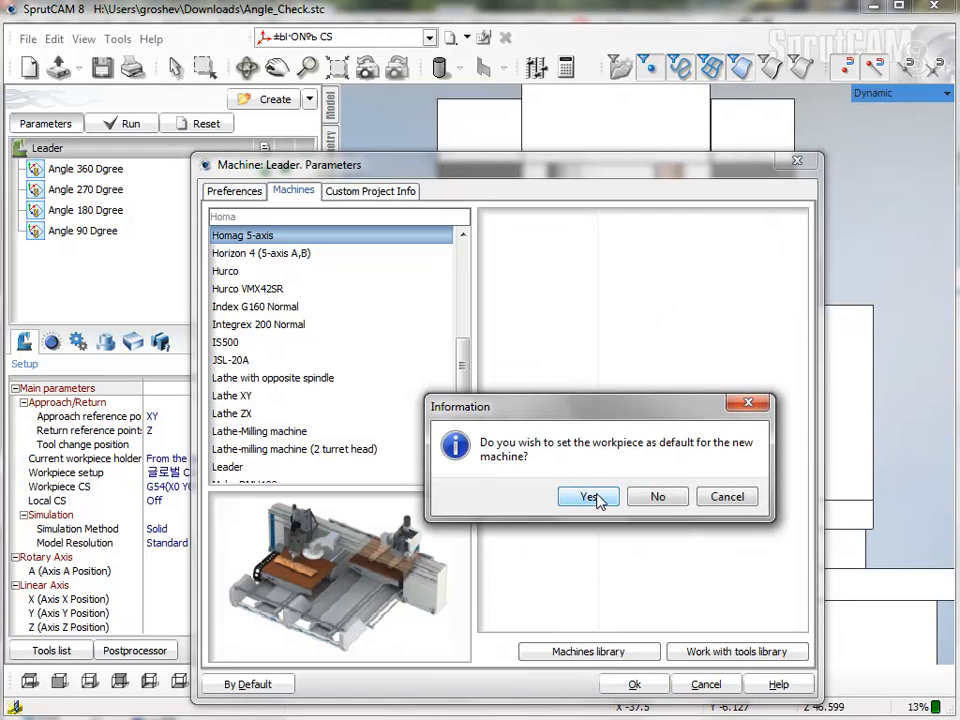
{"action": "left_click", "coordinate": [588, 496]}
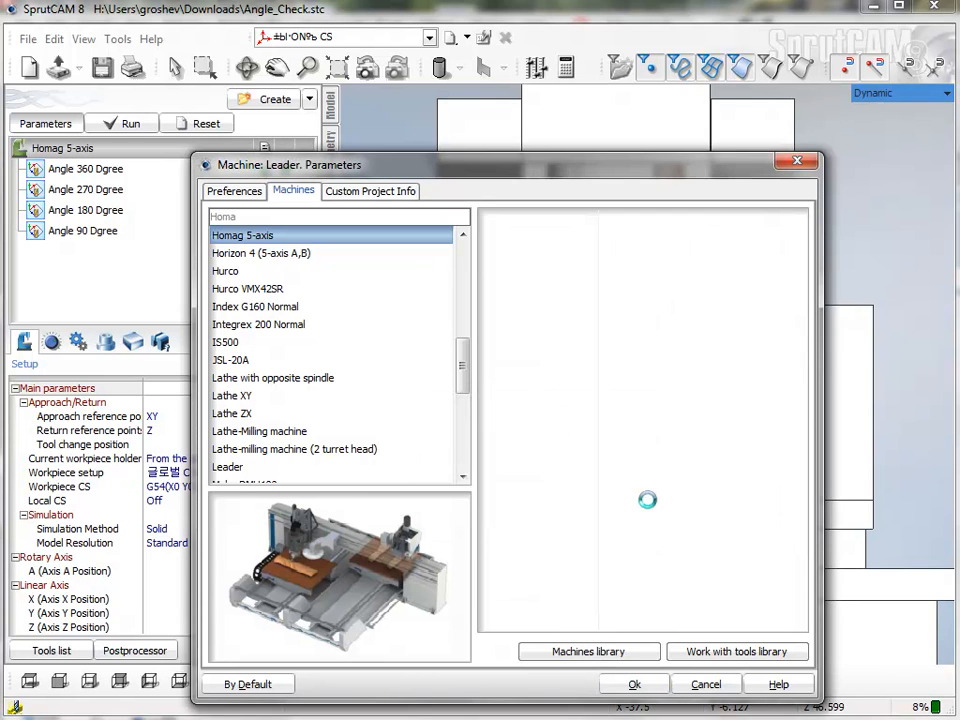
{"action": "left_click", "coordinate": [660, 684]}
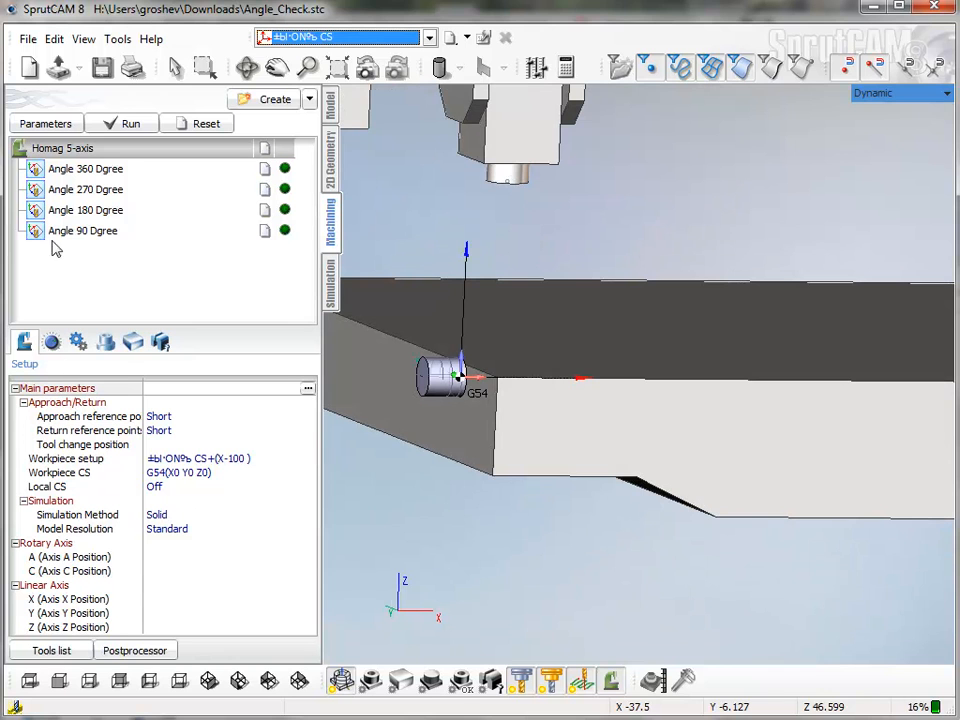
Step: In Workpiece setup, rotate the part 90° about Y and offset it X 500, Y 1000
{"action": "left_click", "coordinate": [200, 458]}
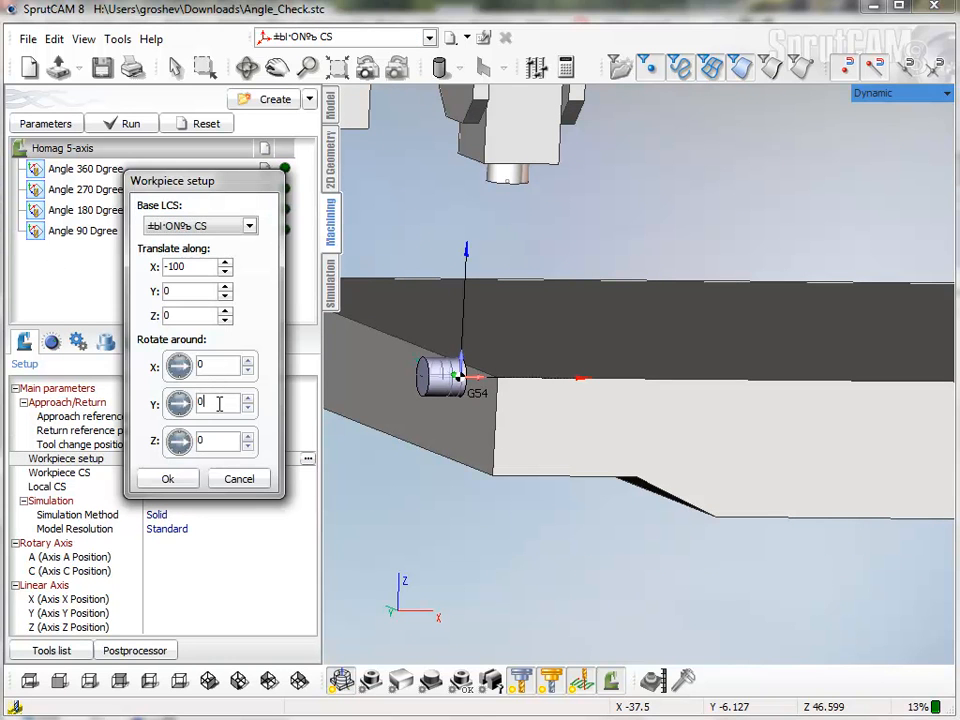
{"action": "type", "text": "90"}
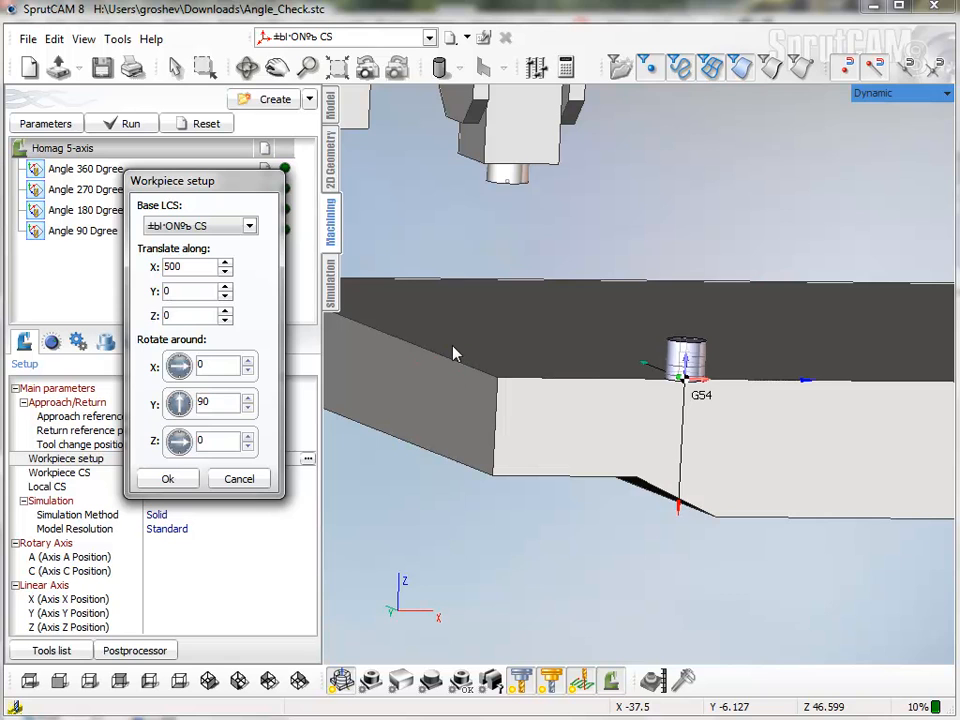
{"action": "type", "text": "500"}
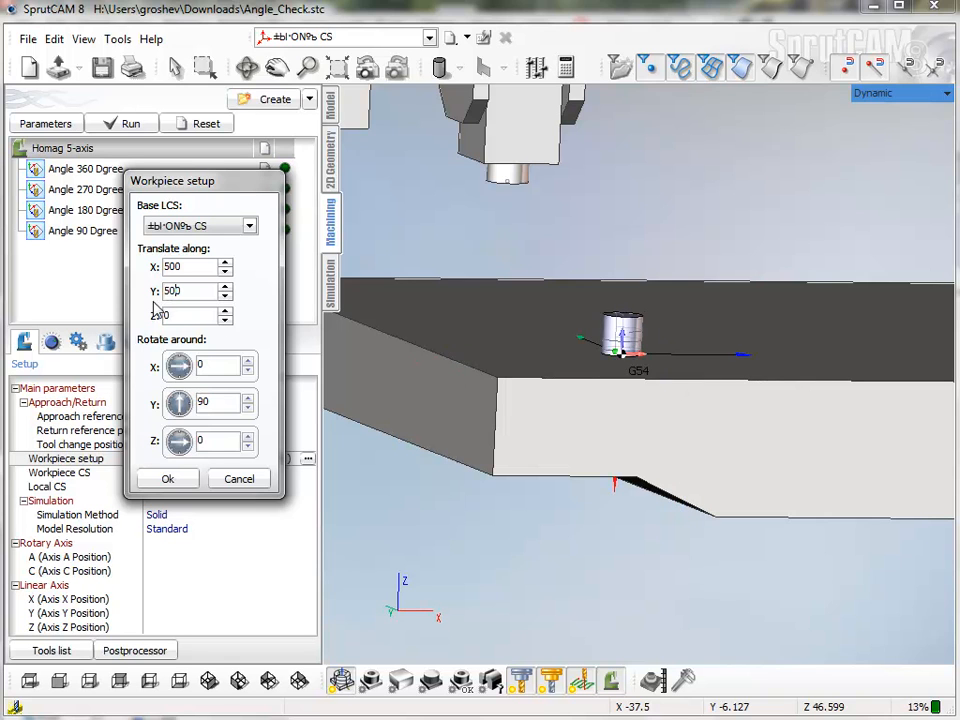
{"action": "type", "text": "1000"}
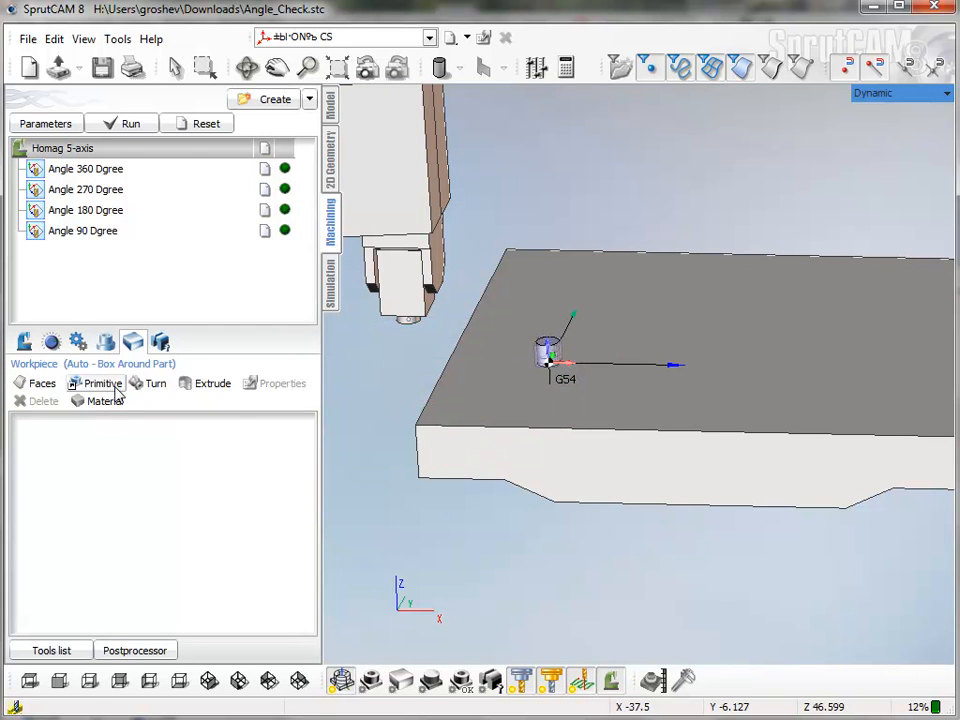
Step: Define the stock as a cylinder primitive added around the part
{"action": "left_click", "coordinate": [104, 384]}
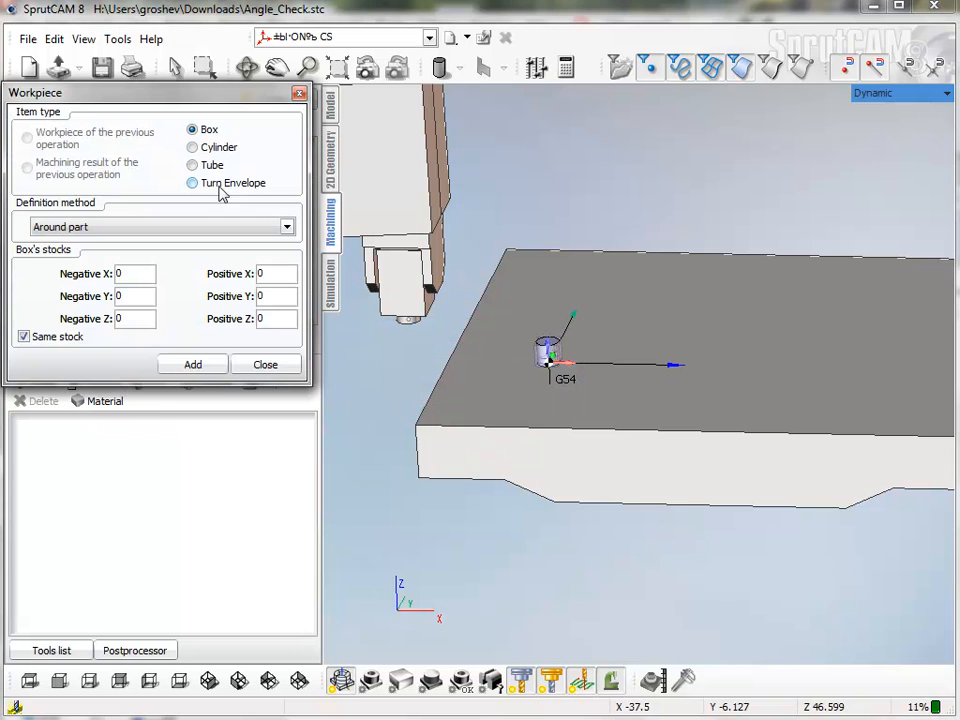
{"action": "left_click", "coordinate": [192, 148]}
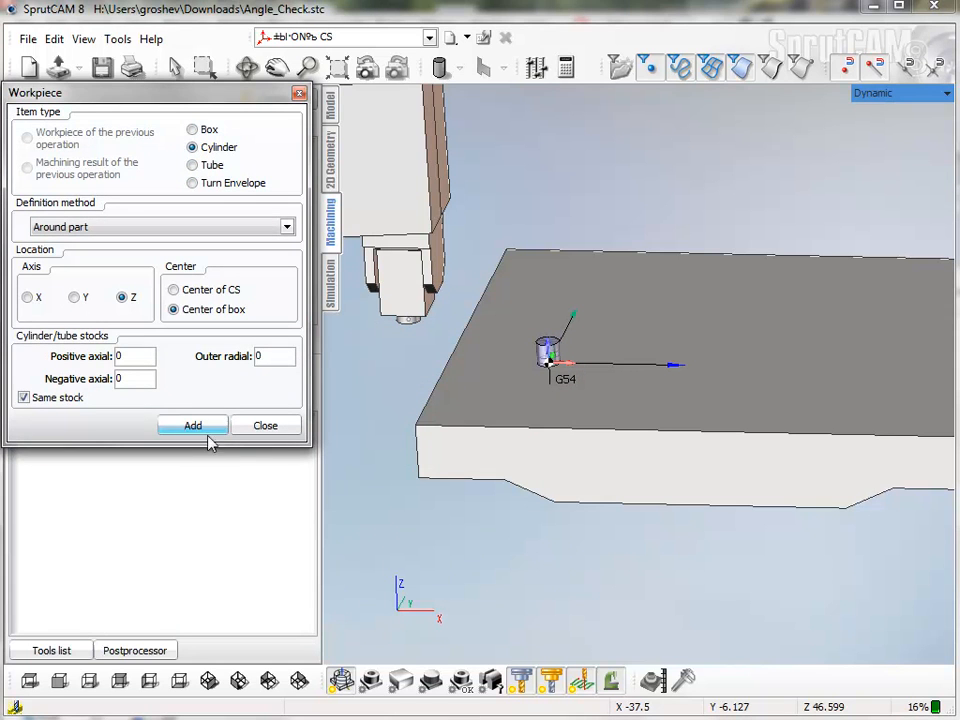
{"action": "left_click", "coordinate": [192, 424]}
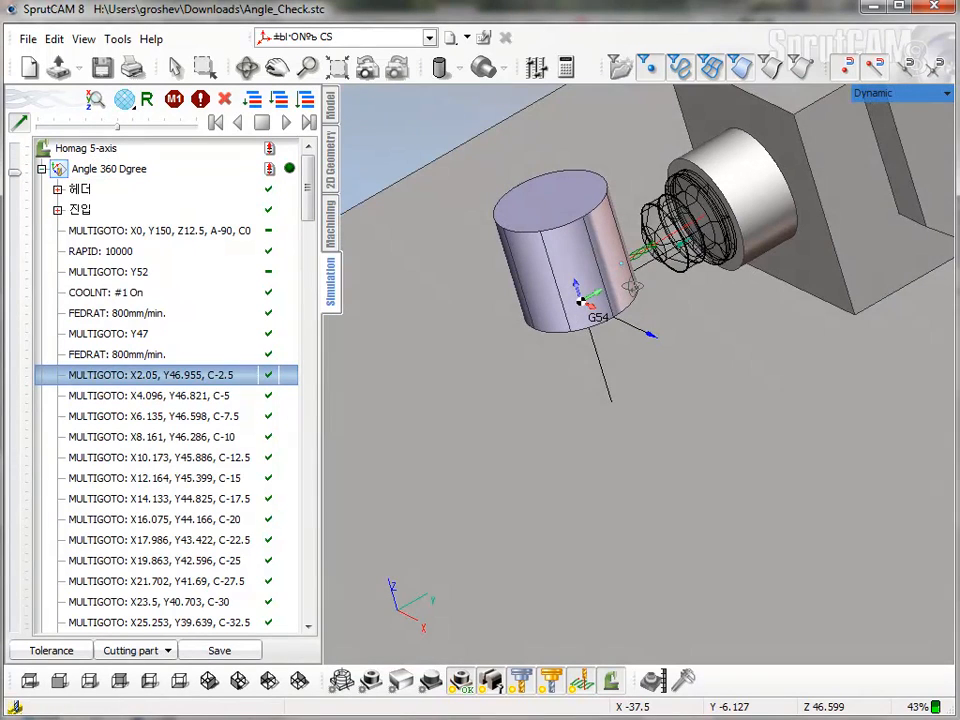
Step: Return to Machining and show the Angle 360 Dgree operation's tolerance settings
{"action": "left_click", "coordinate": [152, 416]}
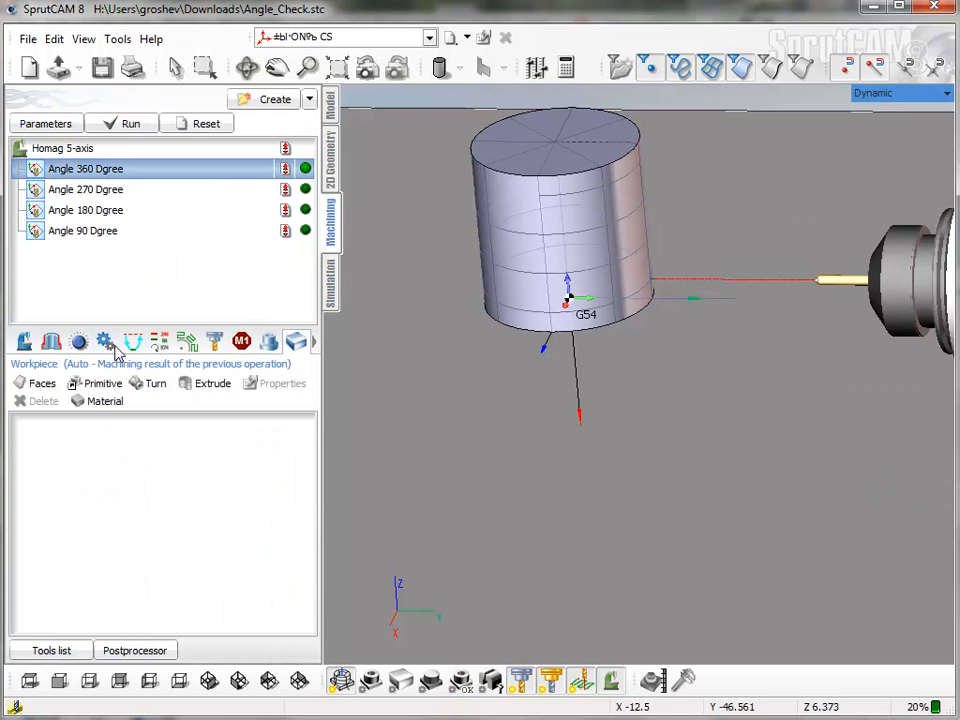
{"action": "left_click", "coordinate": [104, 342]}
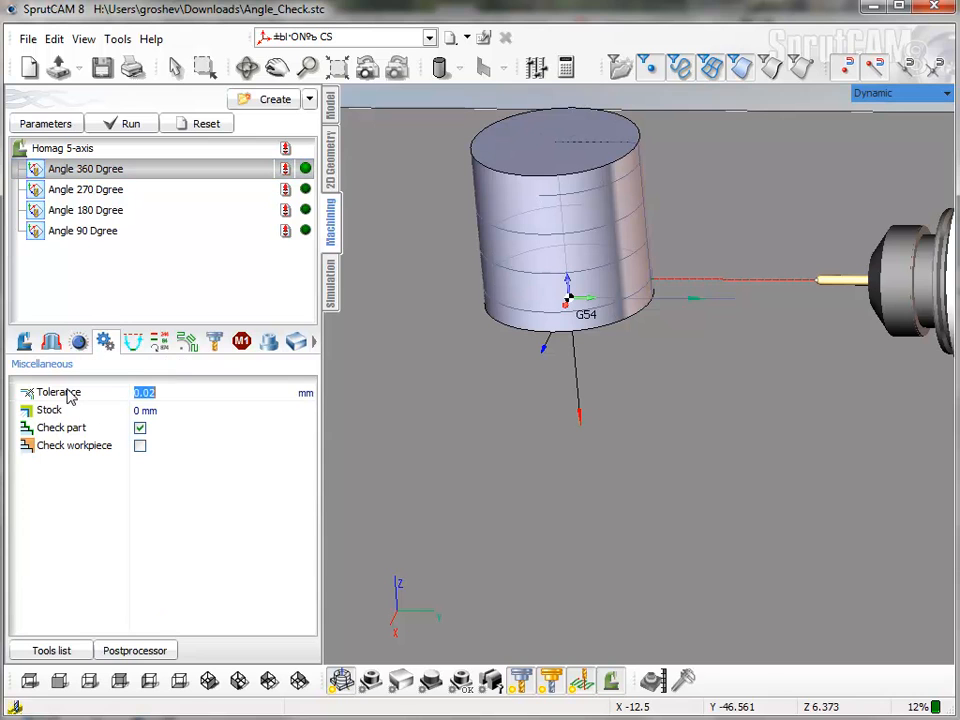